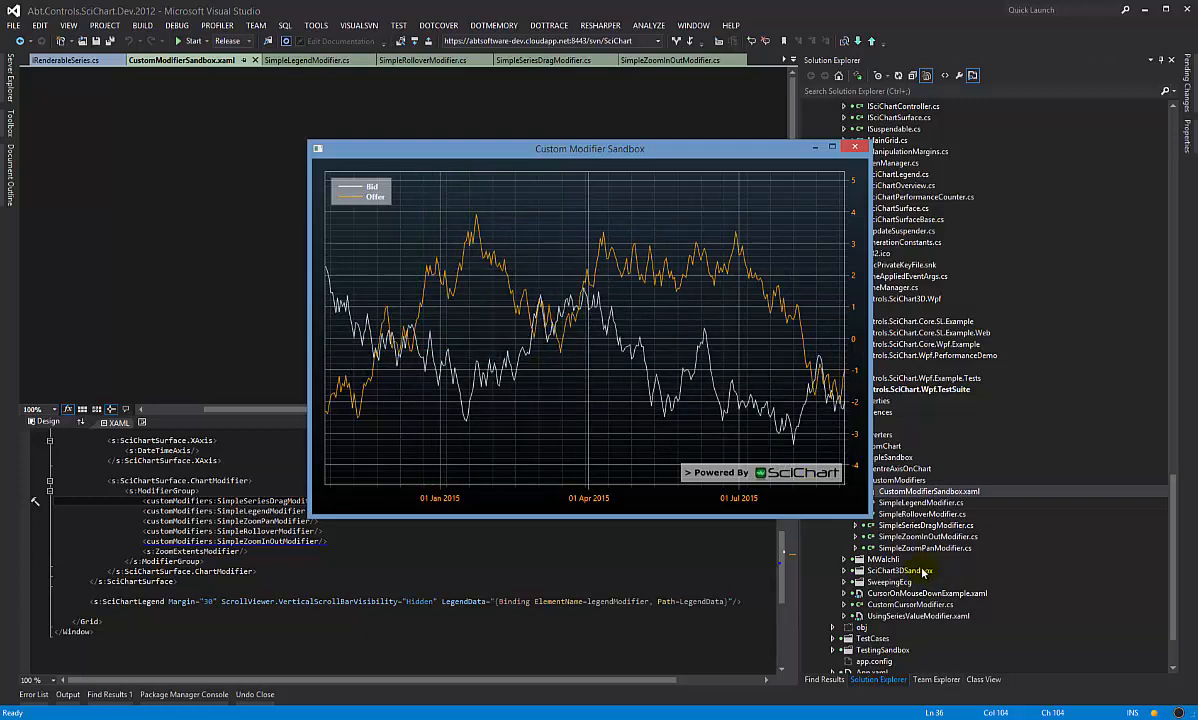
- Open SimpleSeriesDragModifier.cs from Solution Explorer into the code editor
double_click(924, 524)
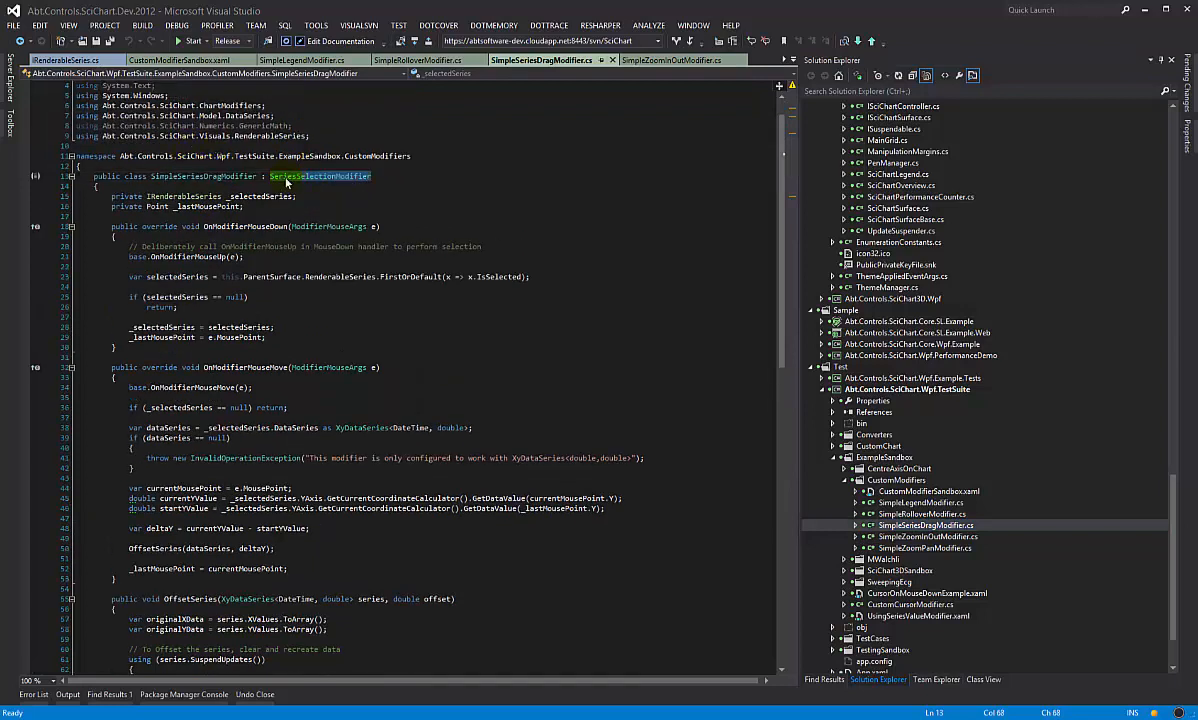
double_click(318, 176)
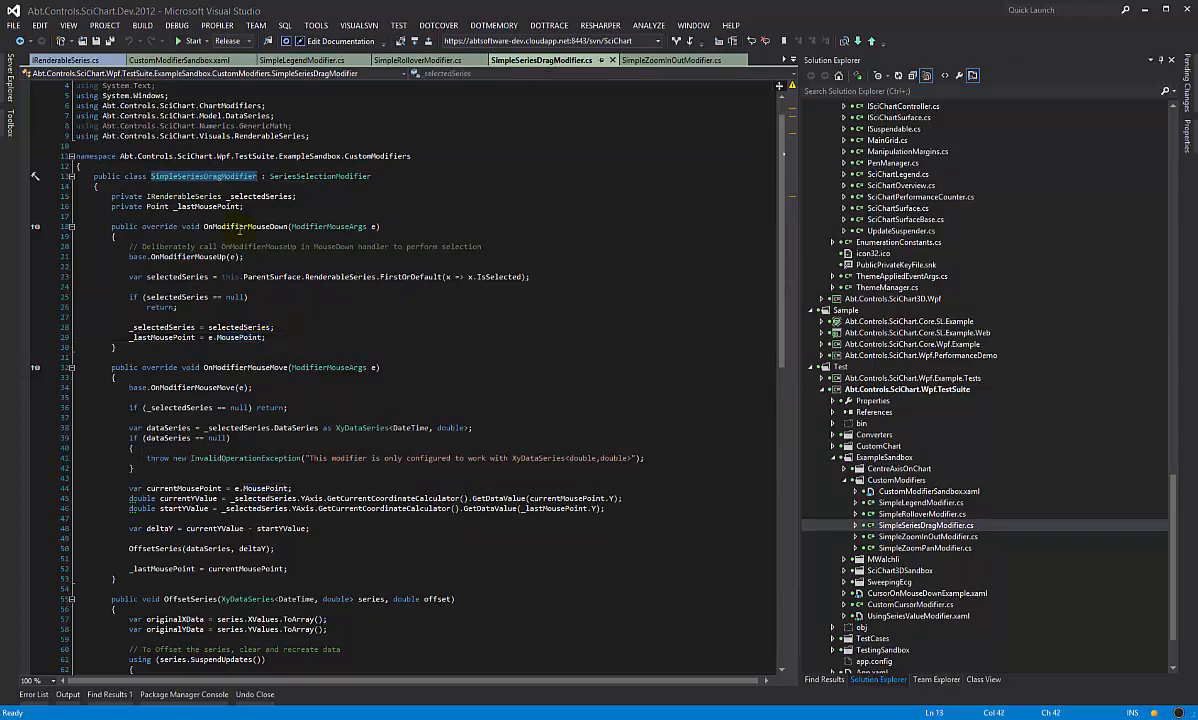
double_click(242, 226)
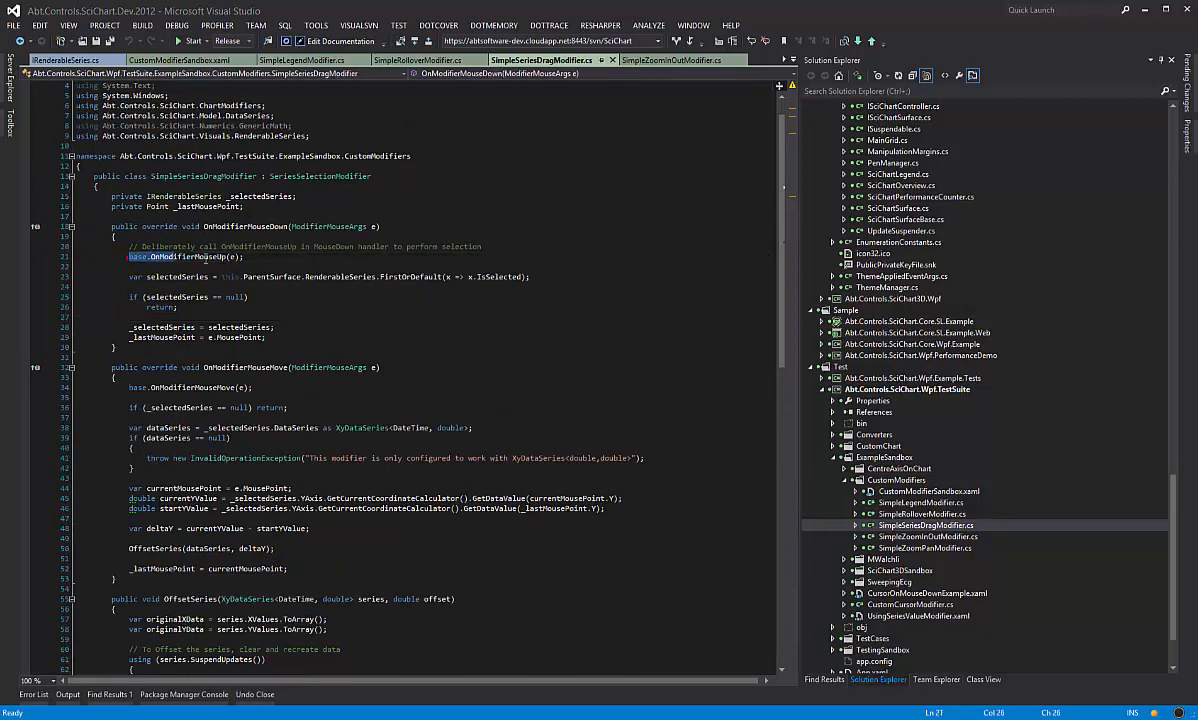
double_click(184, 256)
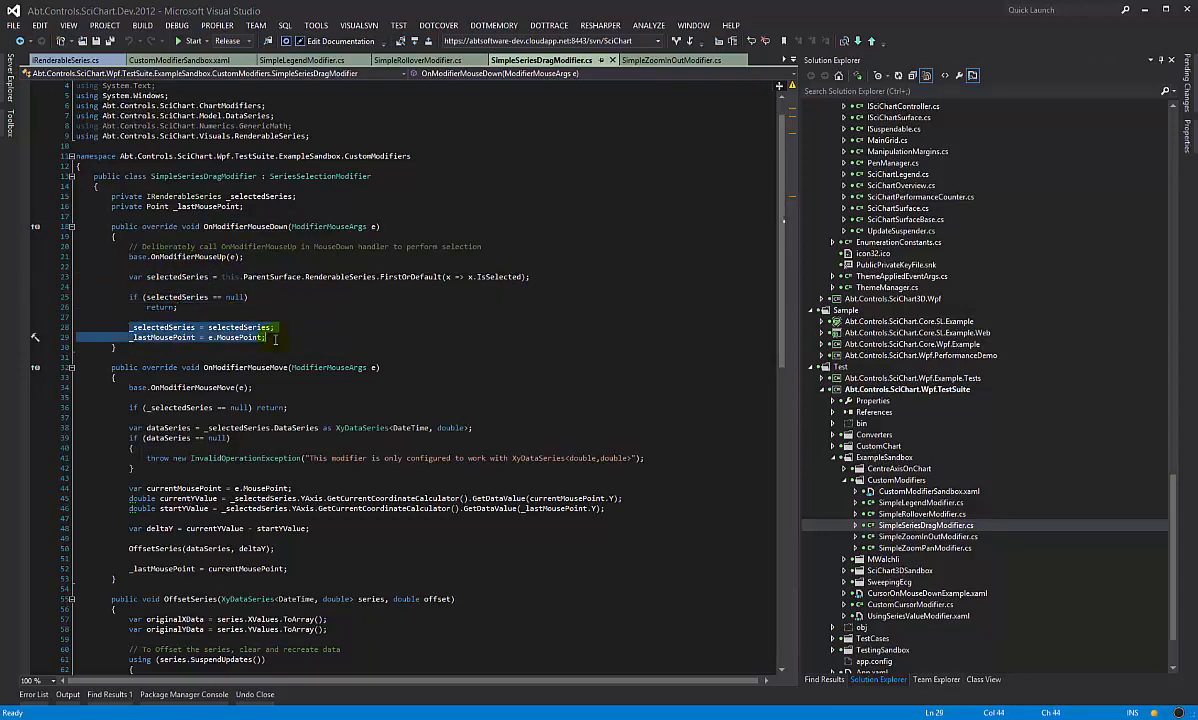
scroll(down, 3)
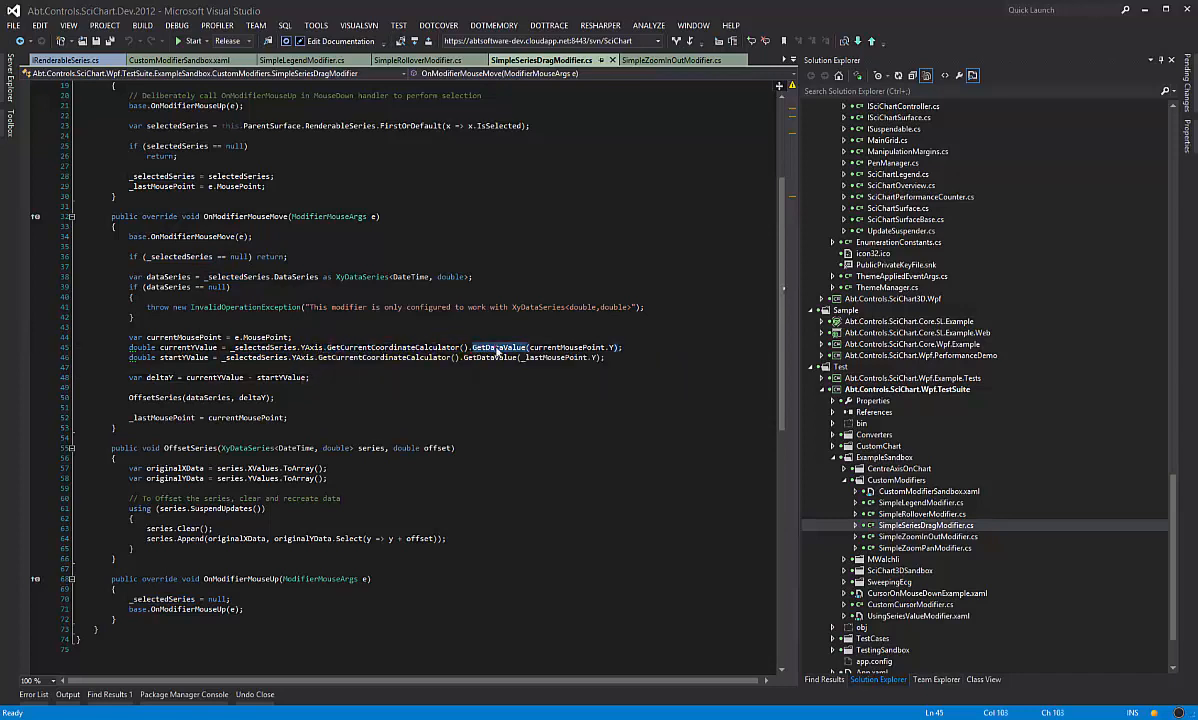
double_click(488, 356)
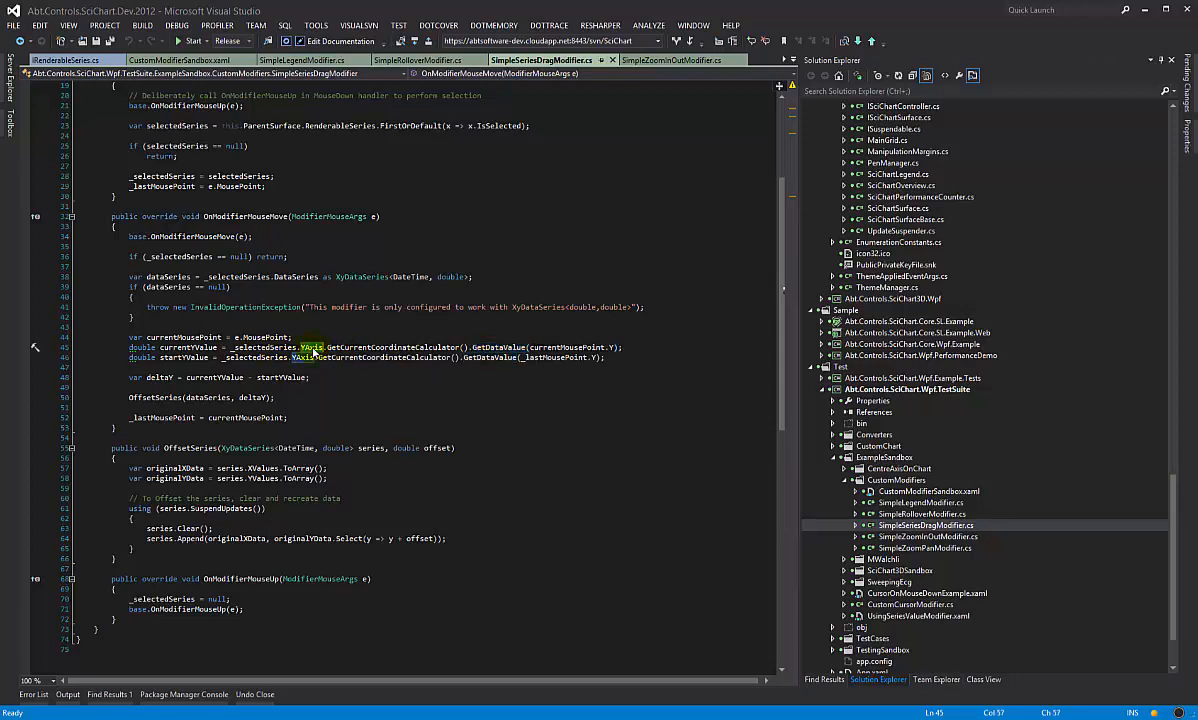
mouse_move(312, 356)
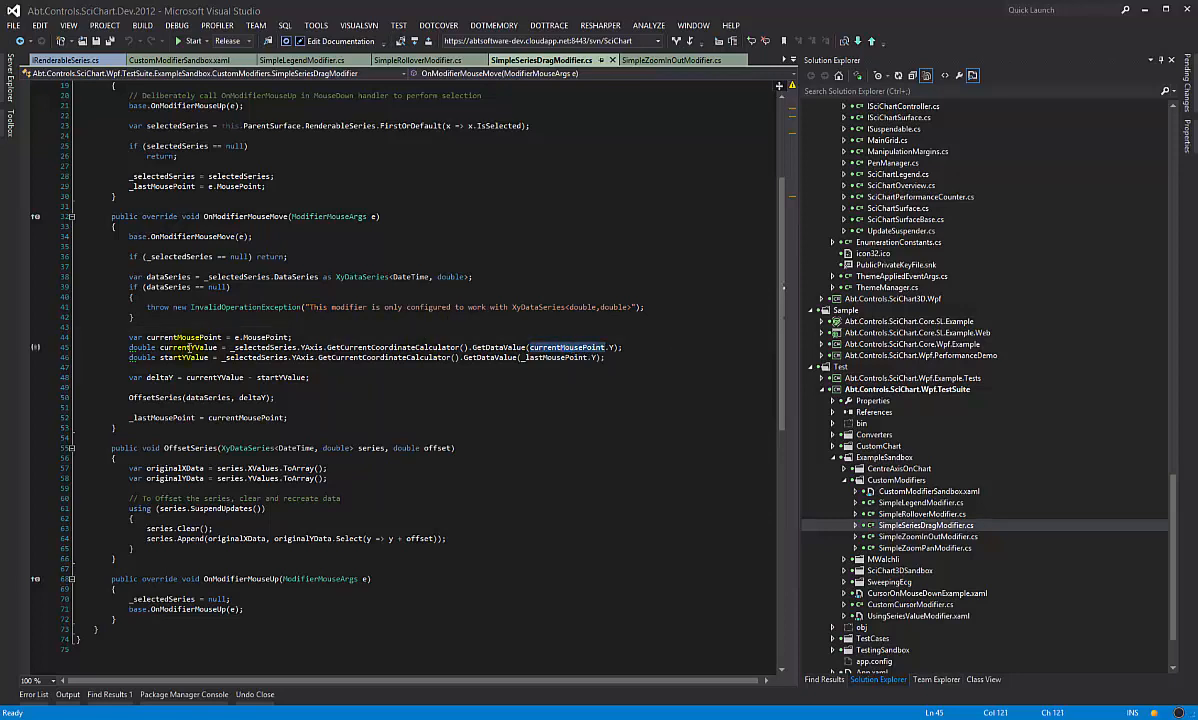
double_click(556, 356)
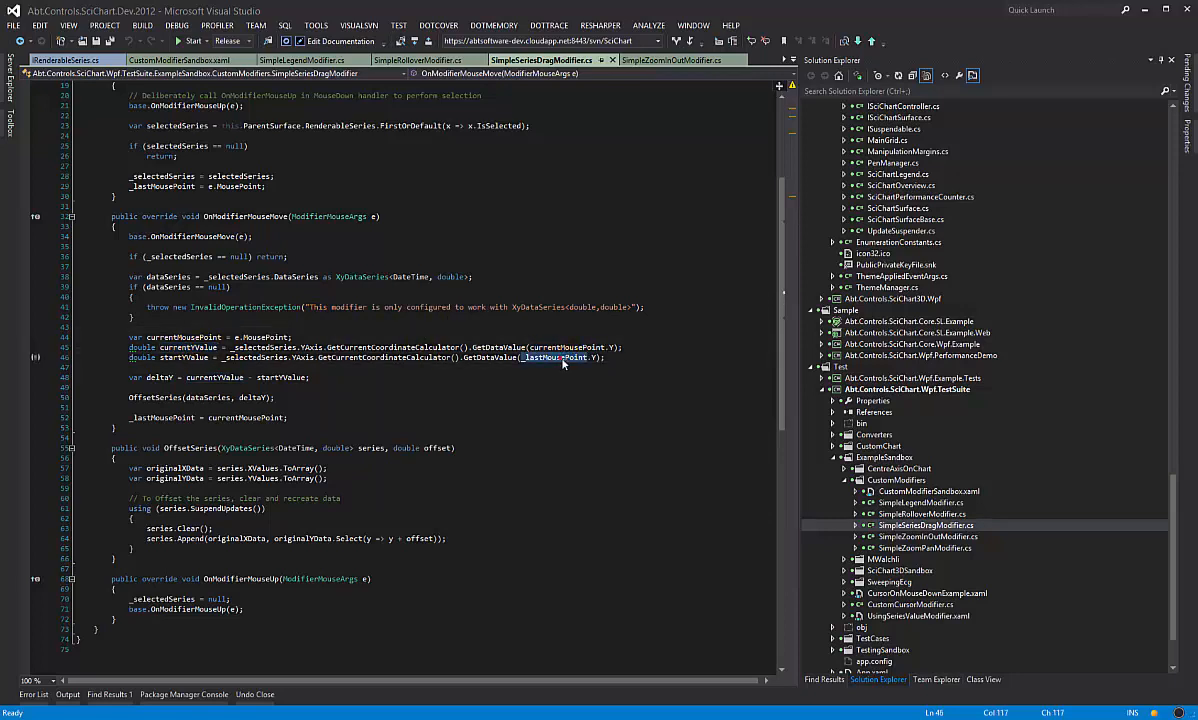
click(560, 356)
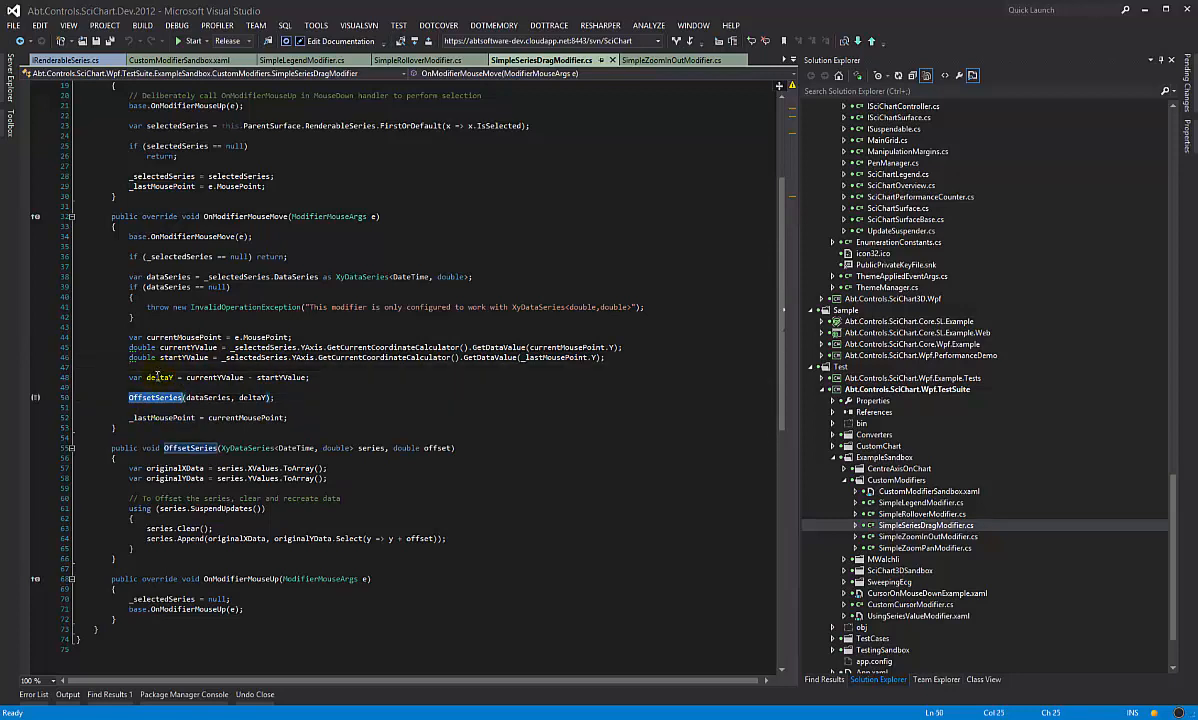
scroll(down, 3)
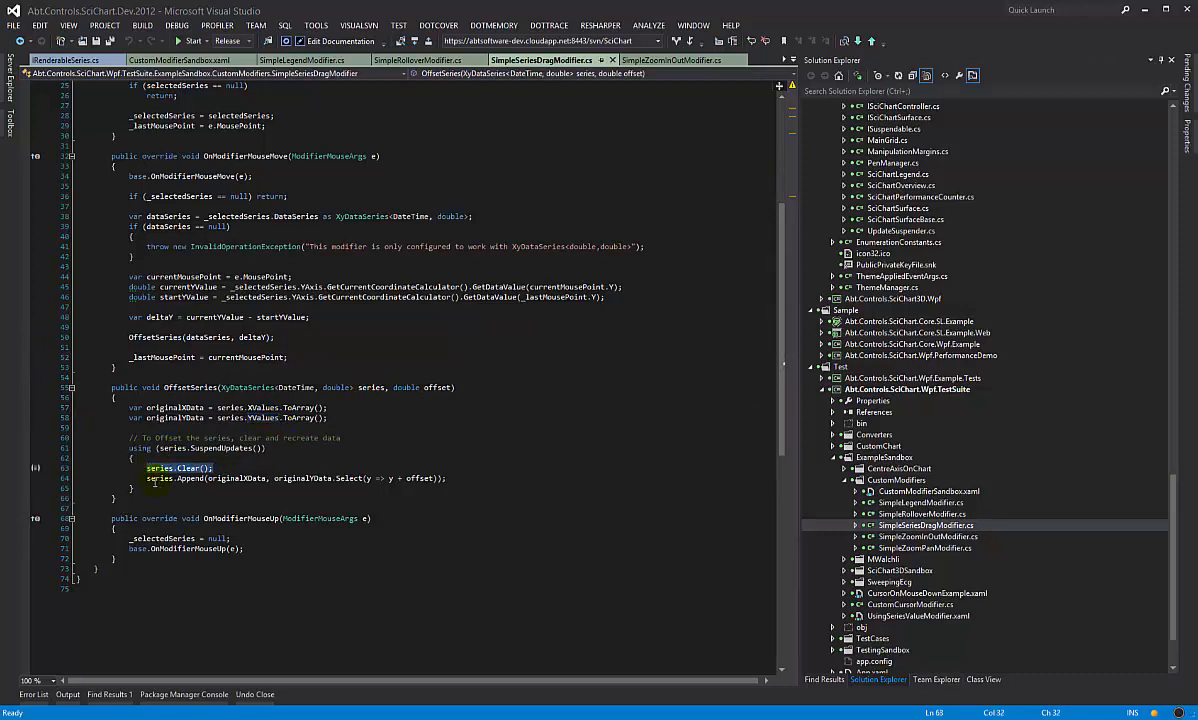
click(388, 478)
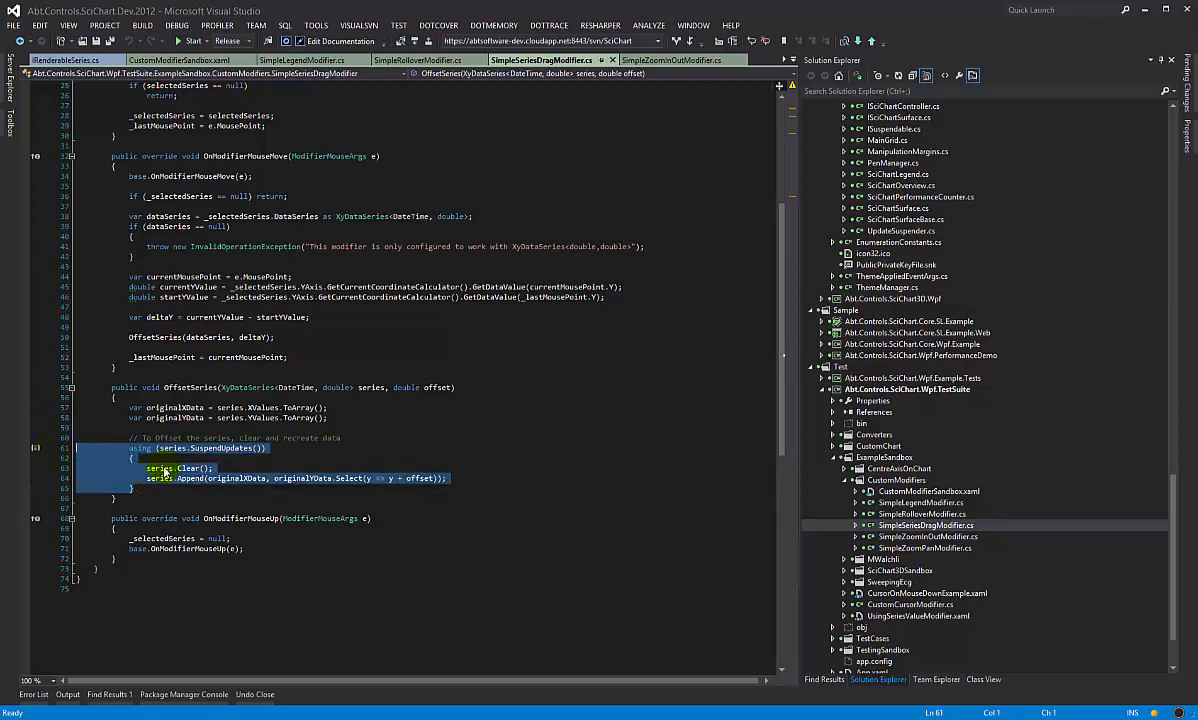
click(250, 468)
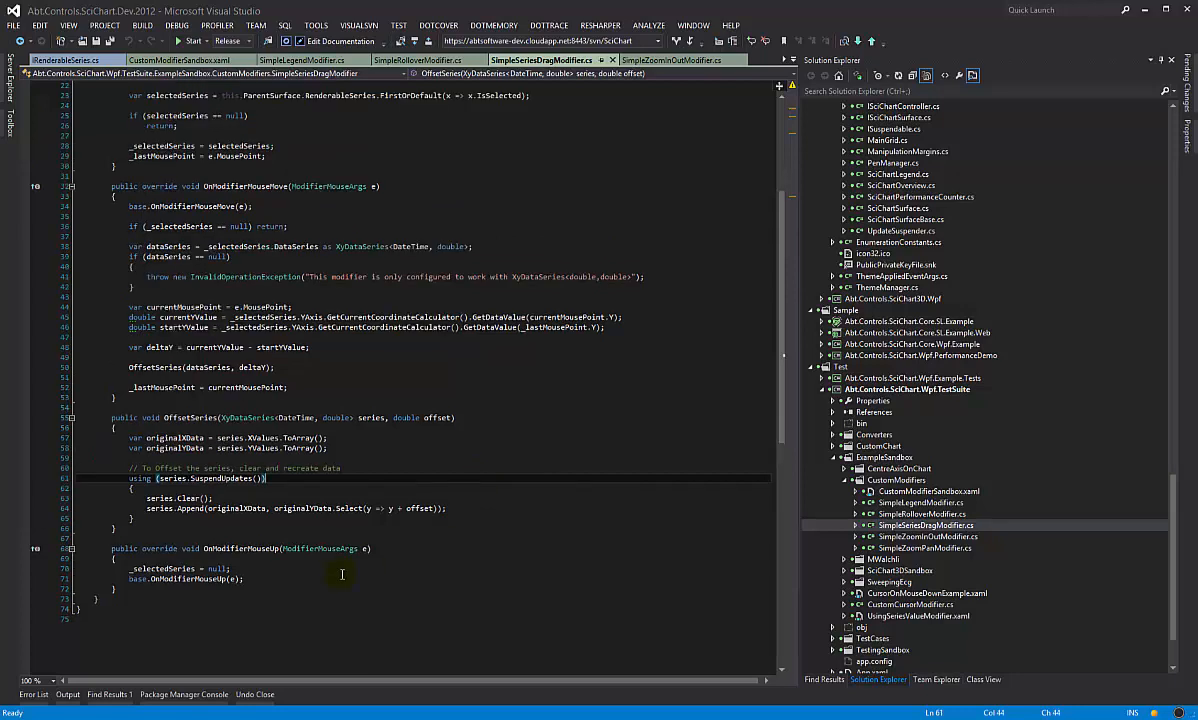
double_click(240, 548)
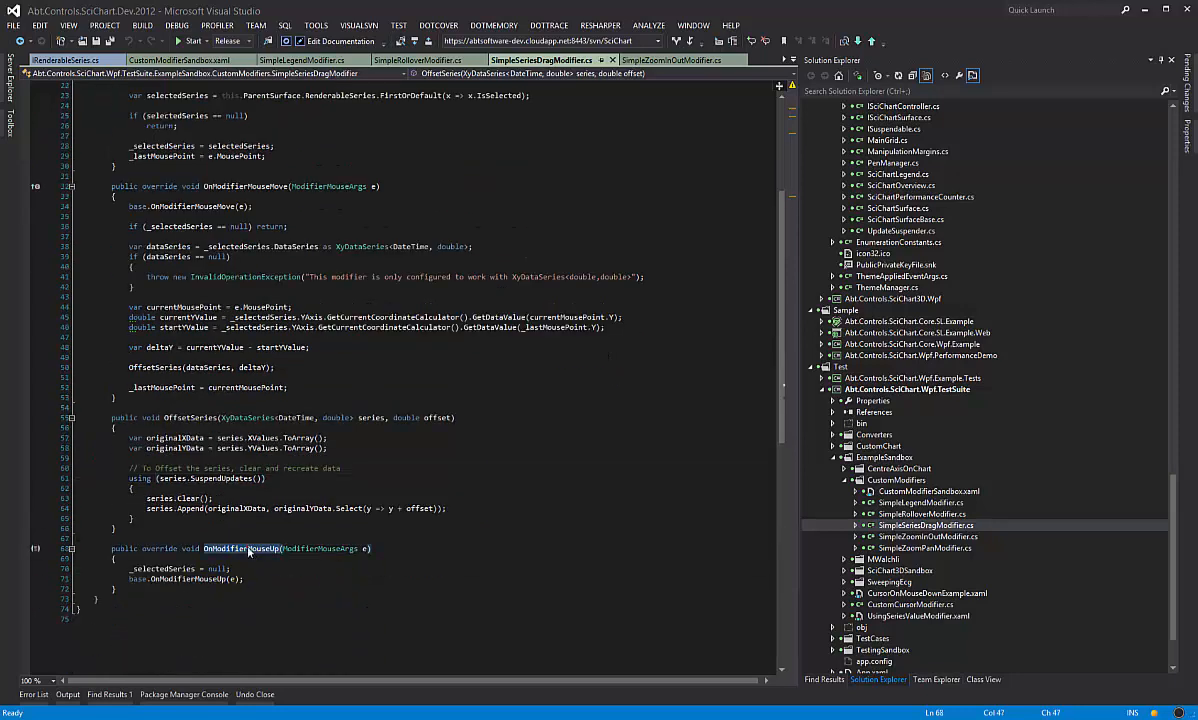